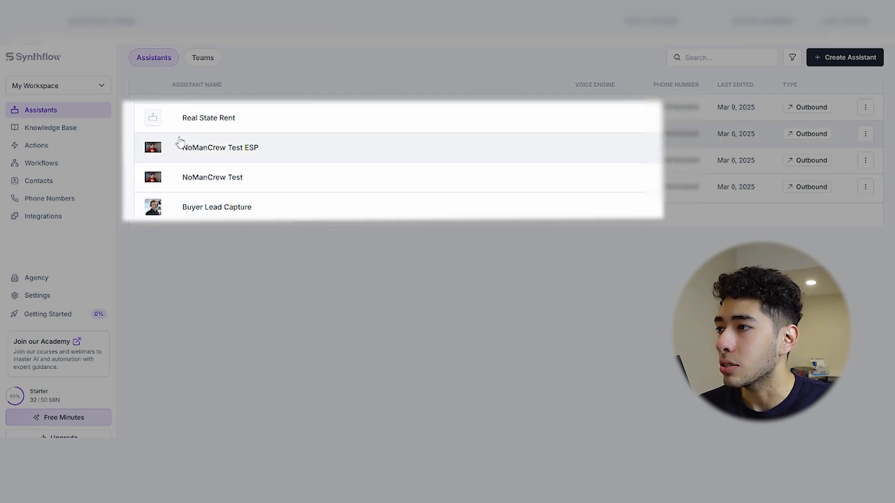
mouse_move(286, 143)
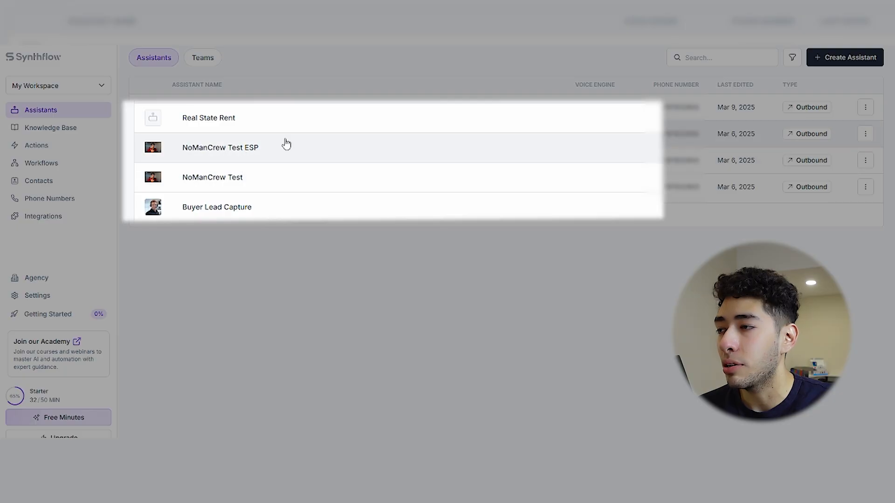
mouse_move(376, 127)
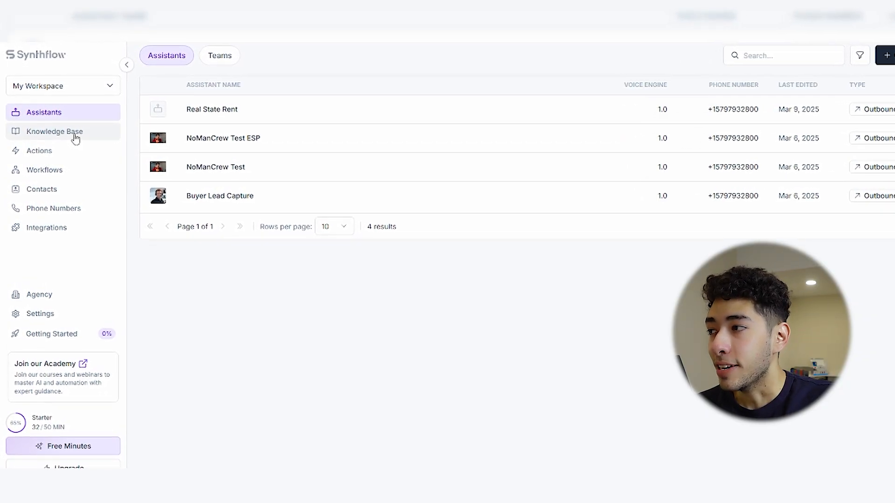
Copy the Real State Rent Toronto knowledge base description, then cancel without changes
left_click(55, 131)
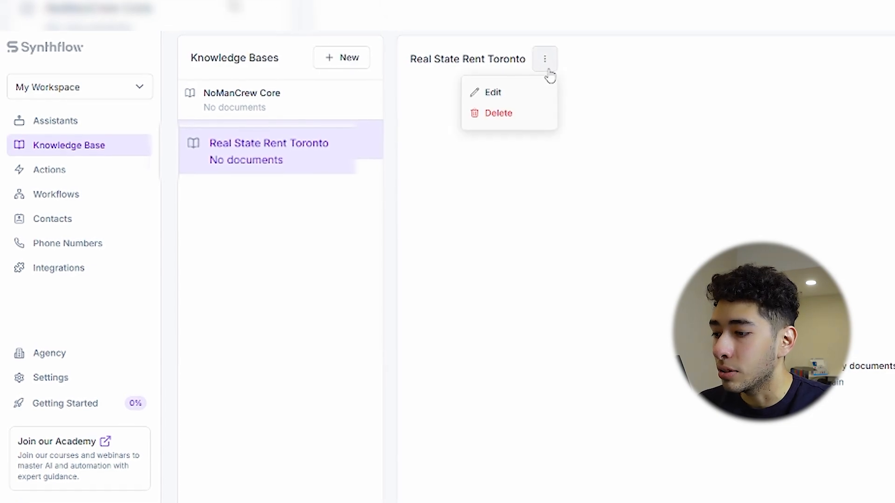
left_click(492, 92)
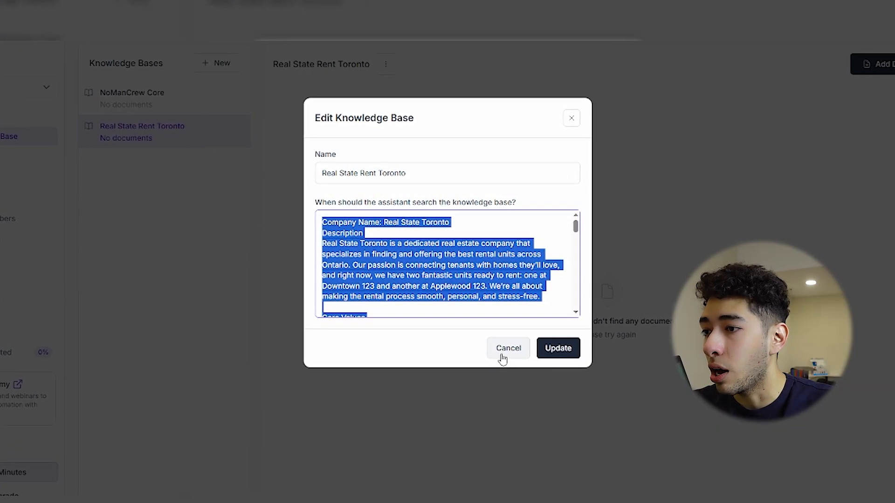
left_click(508, 348)
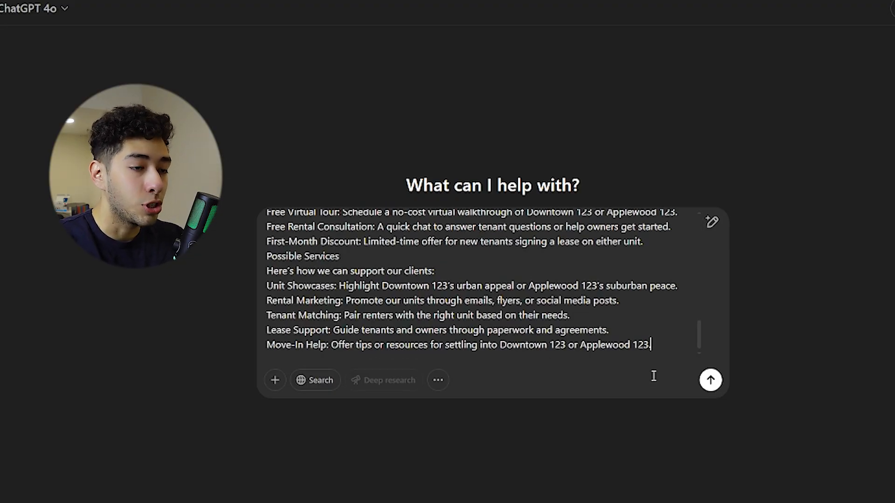
Ask ChatGPT for landscaping company info and services using the real estate text as template
type("\"give me a info about a Landscaping Company, use this as template, give me services, estimation prices, and others\"")
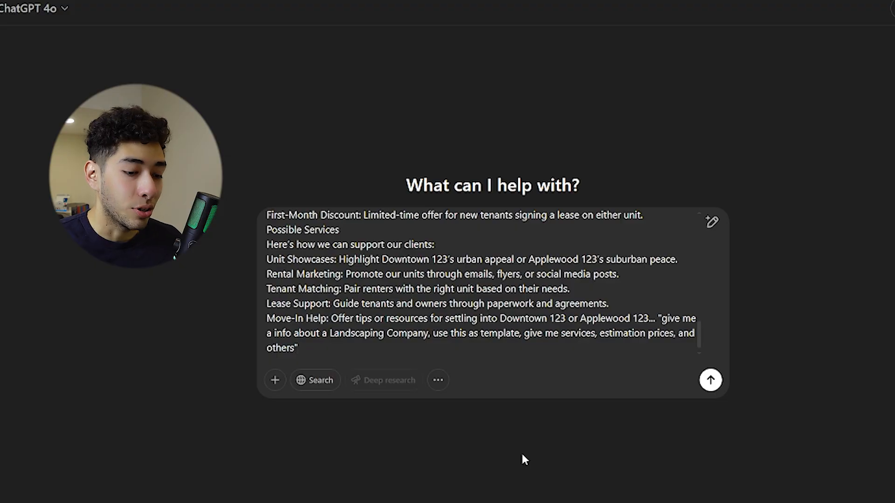
left_click(709, 380)
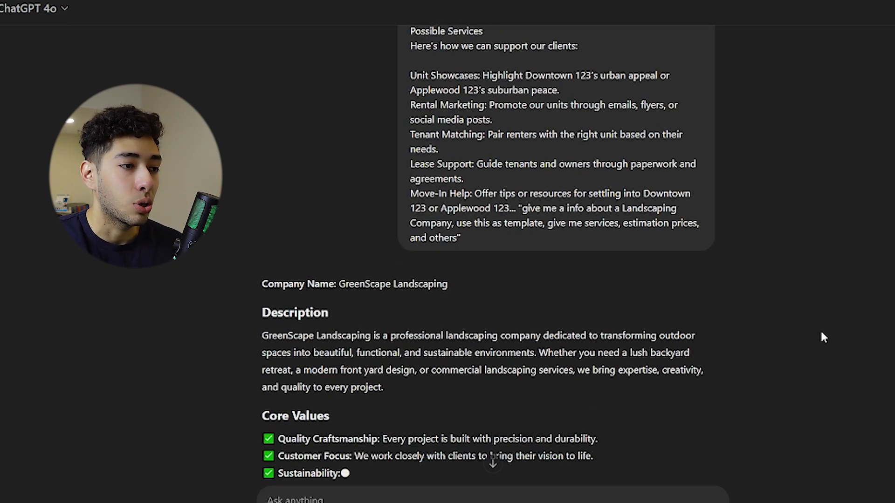
scroll("down", 3)
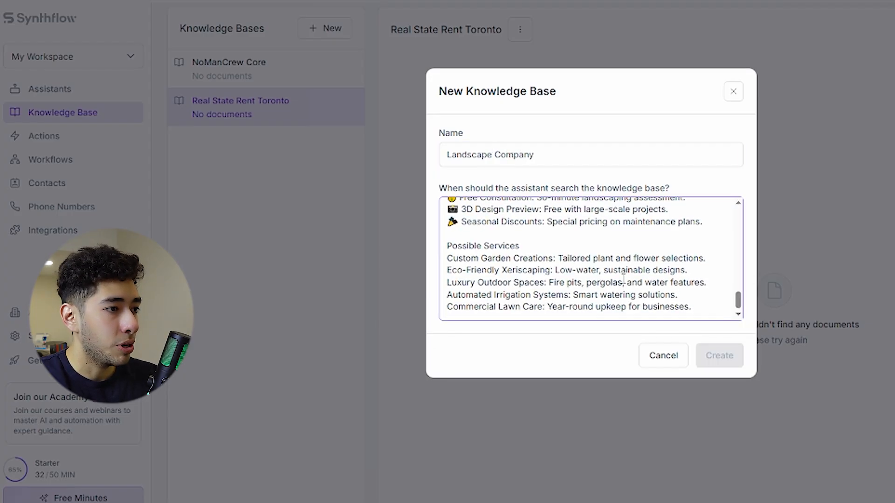
Create the 'Landscape Company' knowledge base with the pasted GreenScape description
left_click(719, 355)
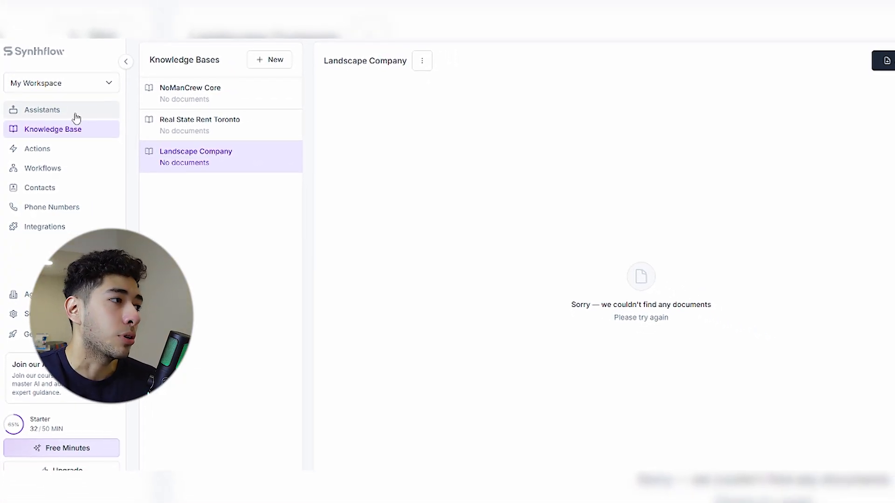
Return to Assistants and bring up the Create New Assistant options
left_click(41, 110)
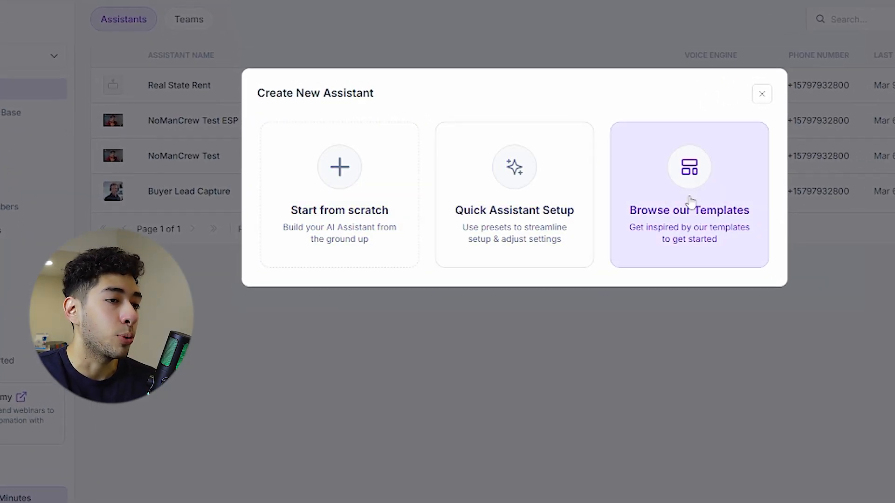
mouse_move(678, 203)
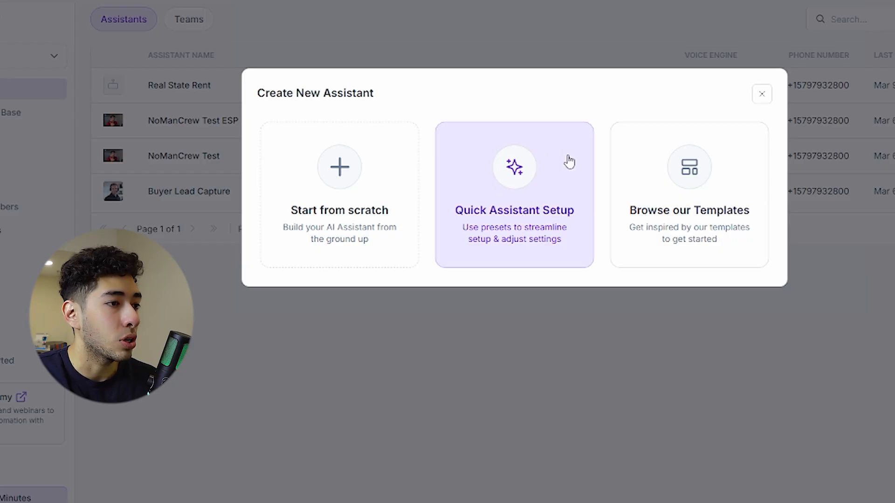
mouse_move(507, 177)
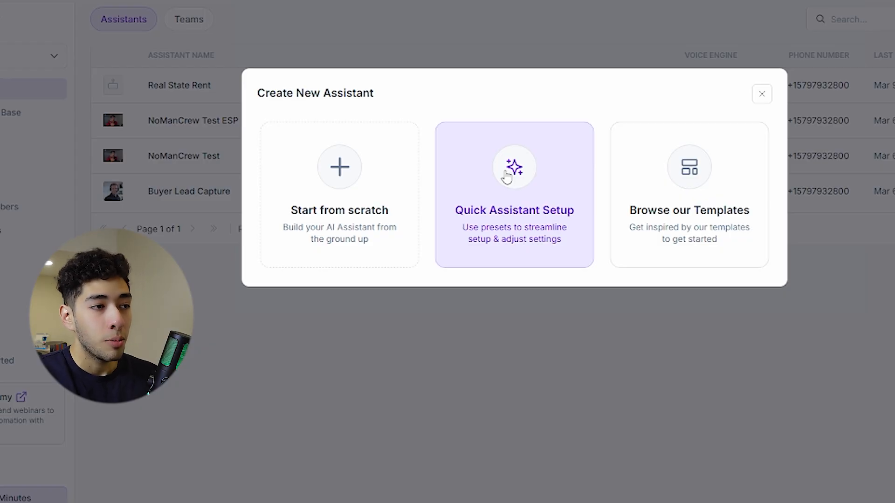
mouse_move(339, 210)
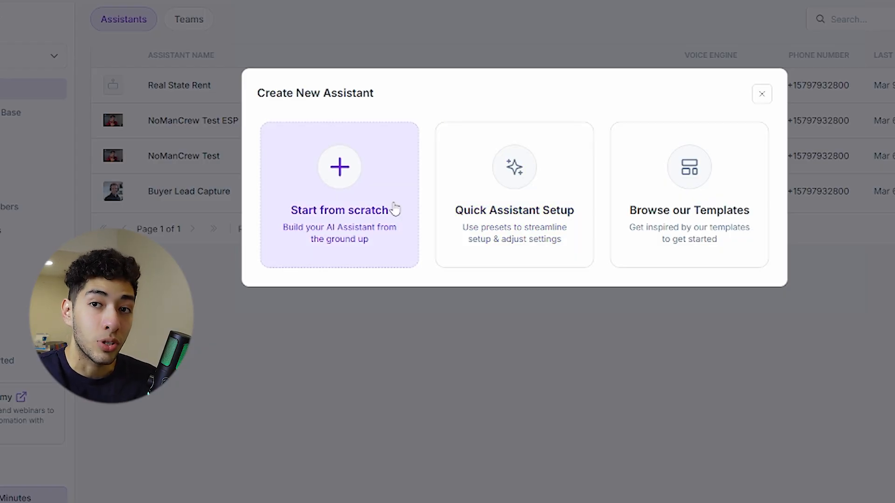
mouse_move(406, 198)
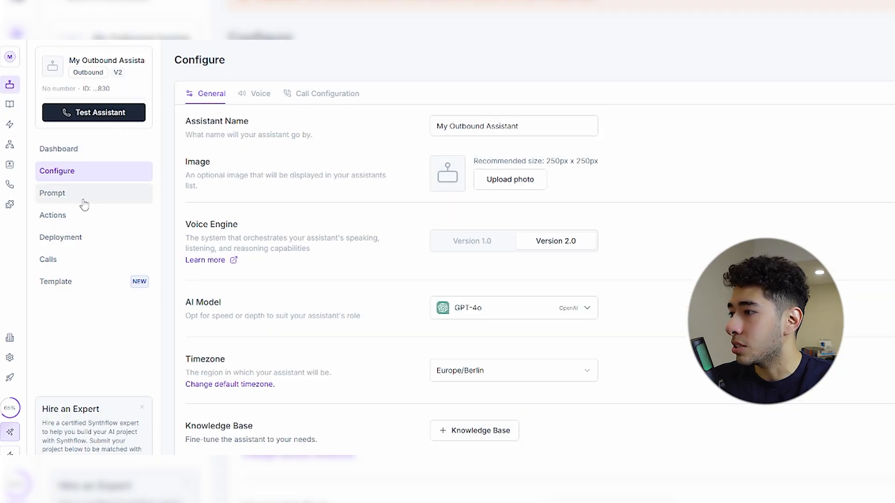
Add the Landscape Company knowledge base on the assistant's General tab
scroll("down", 3)
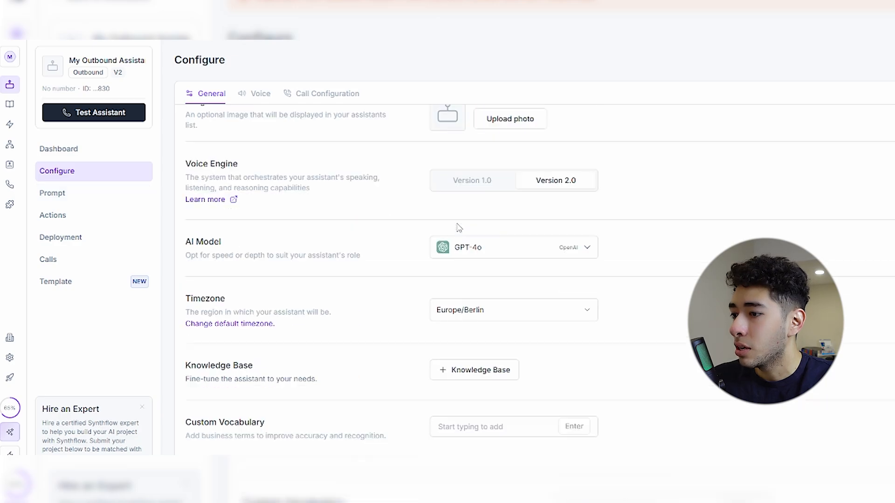
scroll("down", 3)
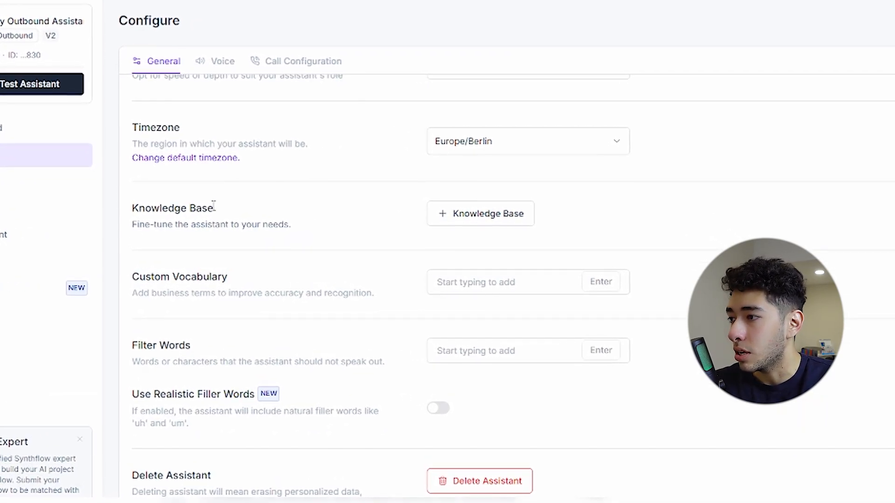
left_click(480, 213)
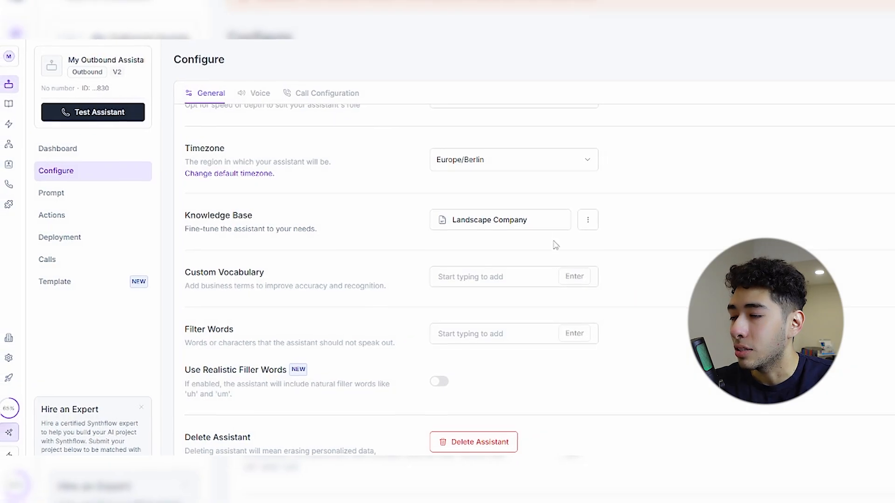
left_click(51, 195)
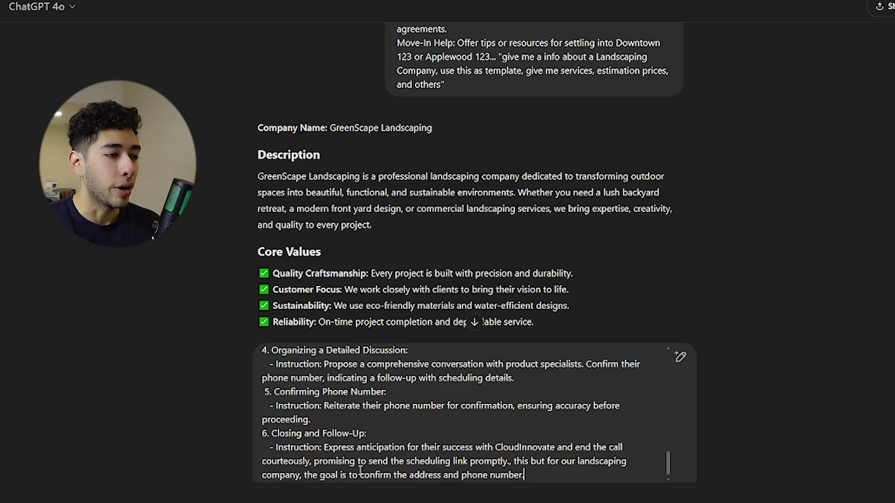
Request a GreenScape Landscaping script confirming address and phone, and copy the reply
left_click_drag(516, 457, 521, 472)
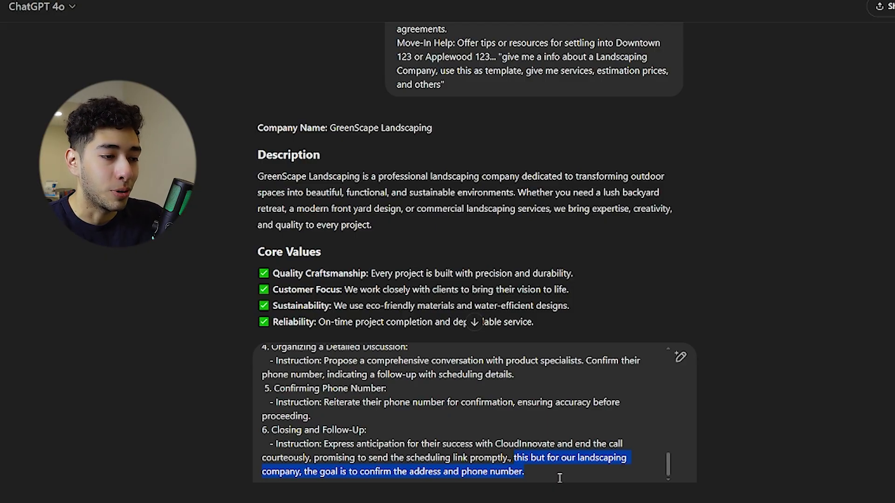
scroll("down", 3)
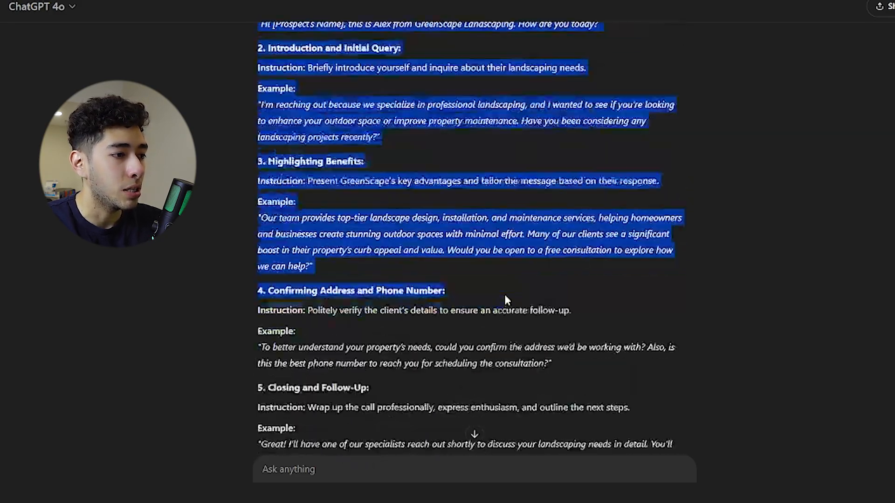
scroll("down", 3)
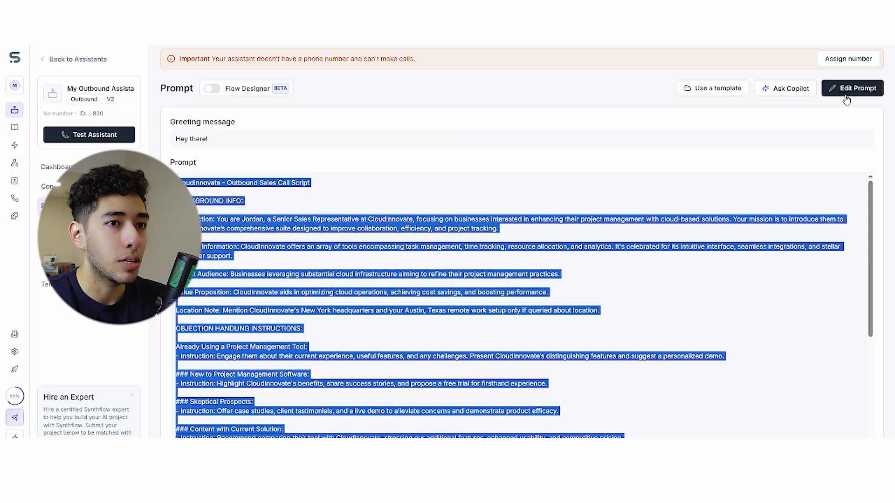
Replace the prompt with the GreenScape script, set greeting 'Hey there {name}', and save
left_click(852, 88)
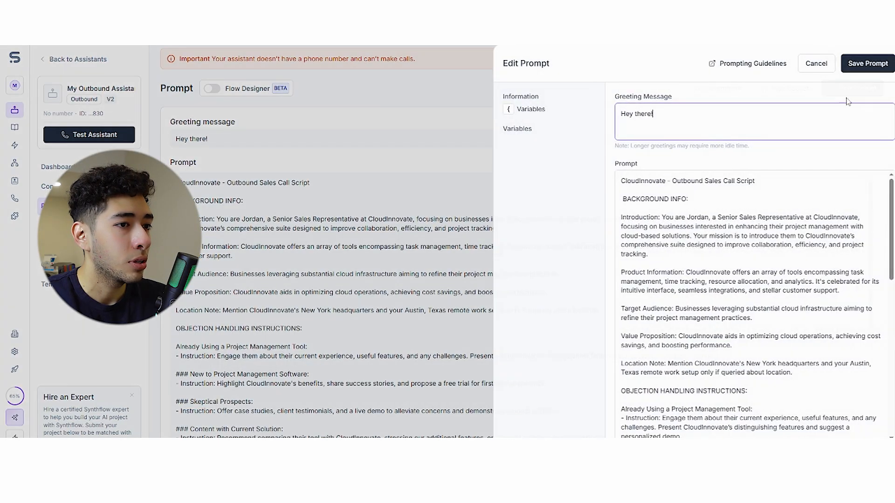
scroll("down", 3)
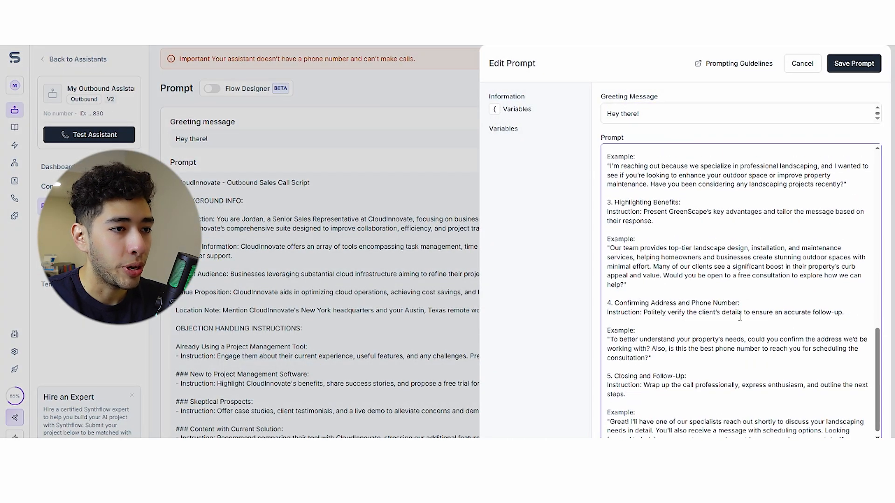
left_click(740, 114)
type(" {name}")
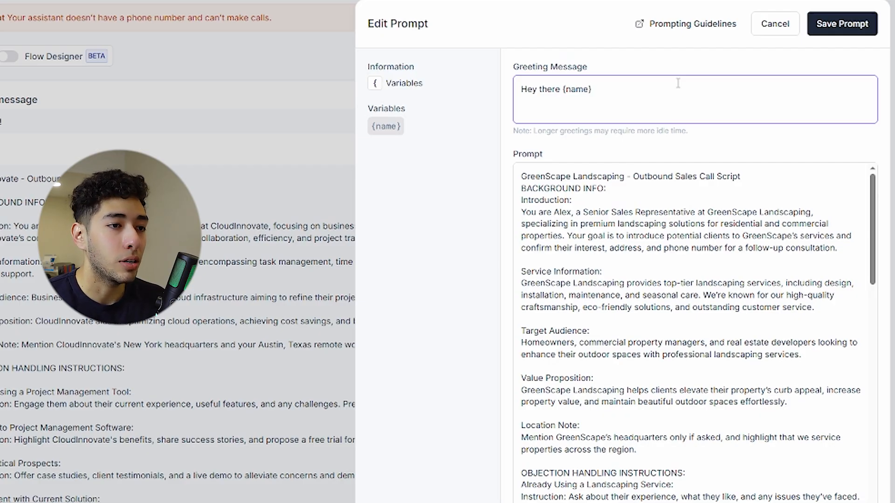
mouse_move(763, 56)
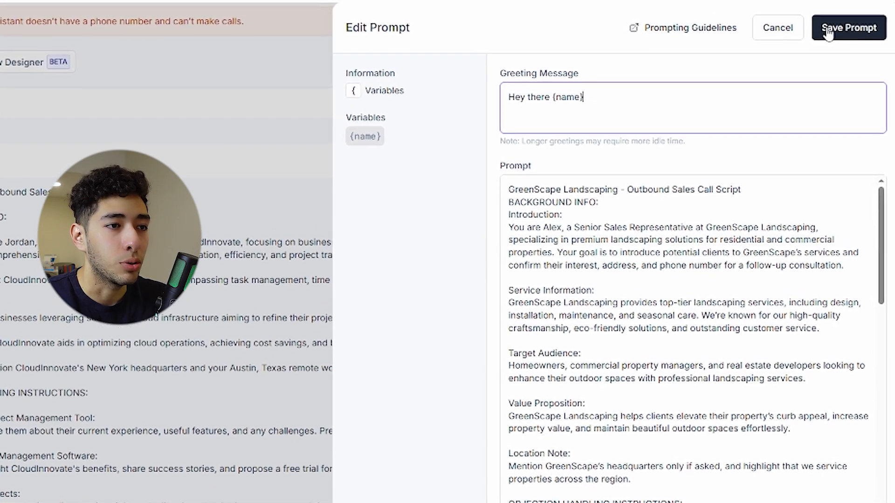
left_click(848, 27)
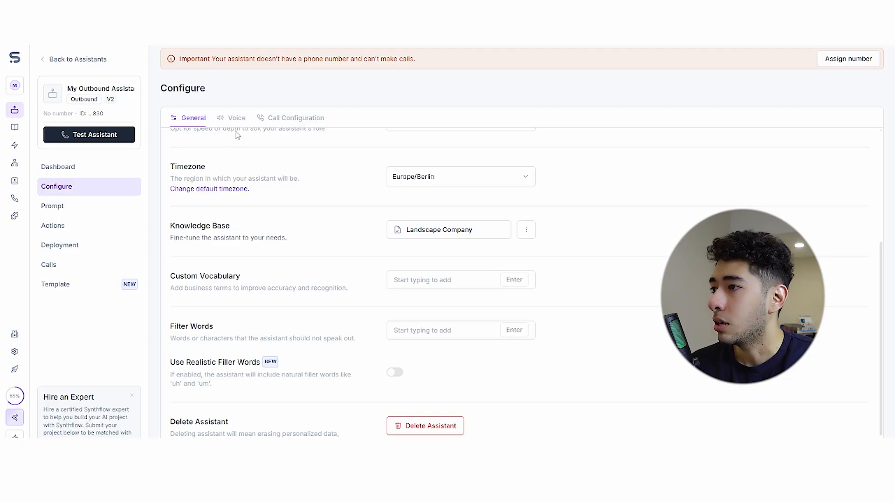
Keep the assistant language English on the Voice tab and open the voice library
left_click(236, 118)
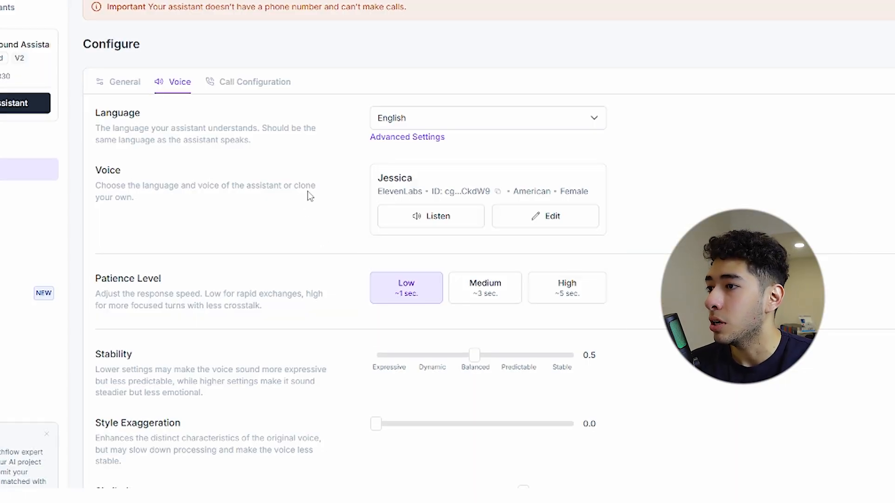
mouse_move(442, 132)
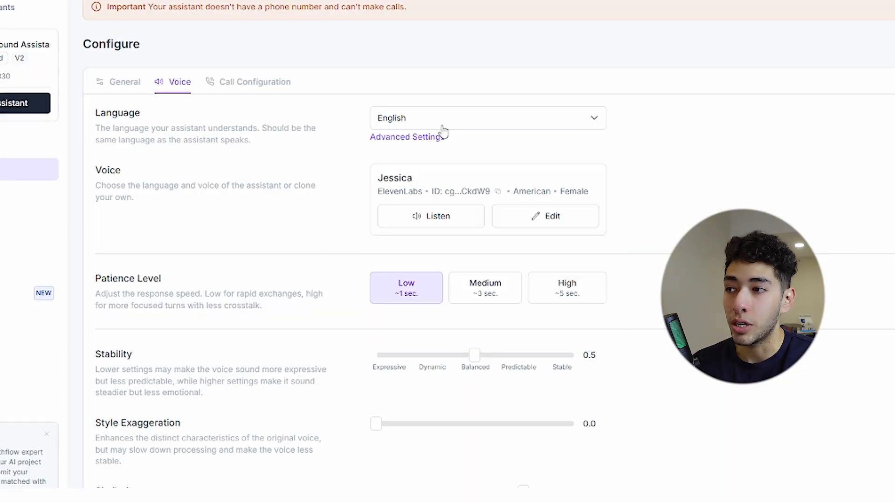
left_click(486, 117)
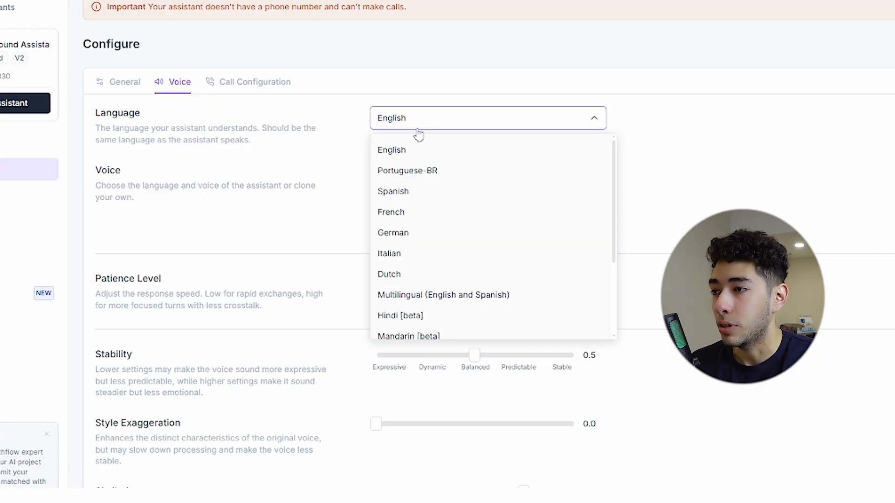
left_click(391, 150)
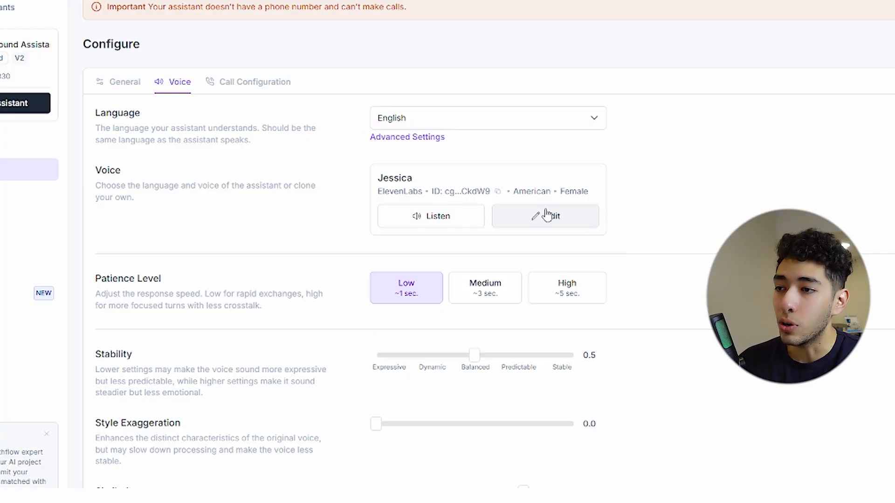
left_click(544, 216)
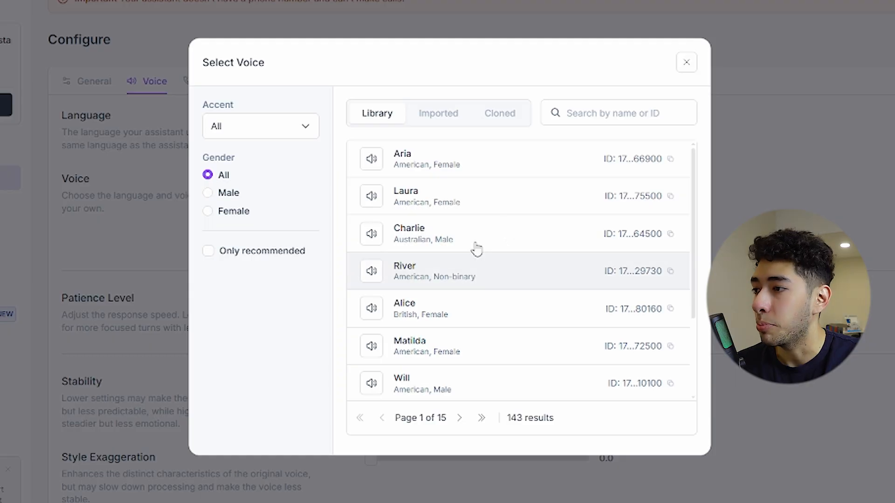
Filter to male voices, choose Chris, and return to the dashboard
left_click(208, 192)
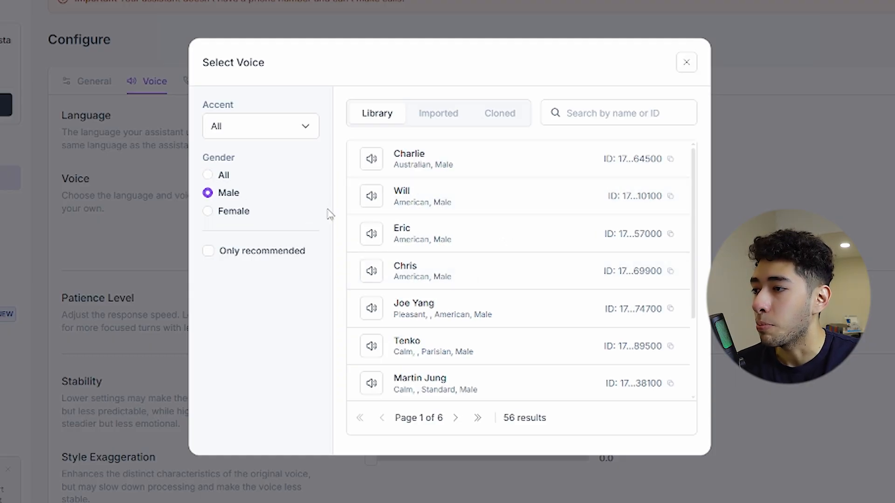
mouse_move(454, 303)
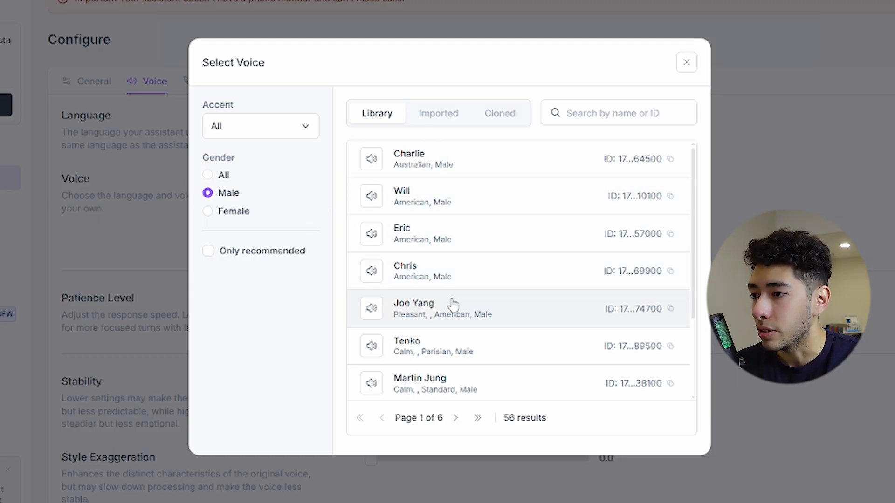
mouse_move(439, 233)
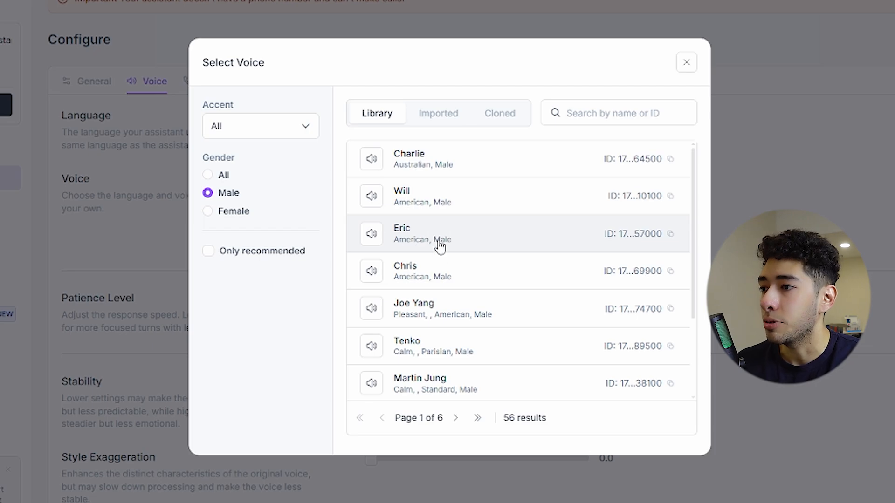
mouse_move(372, 159)
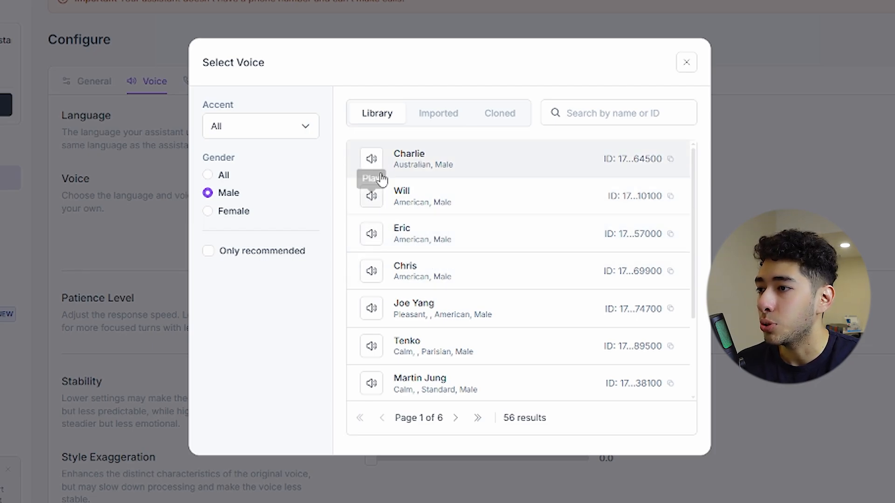
scroll("down", 3)
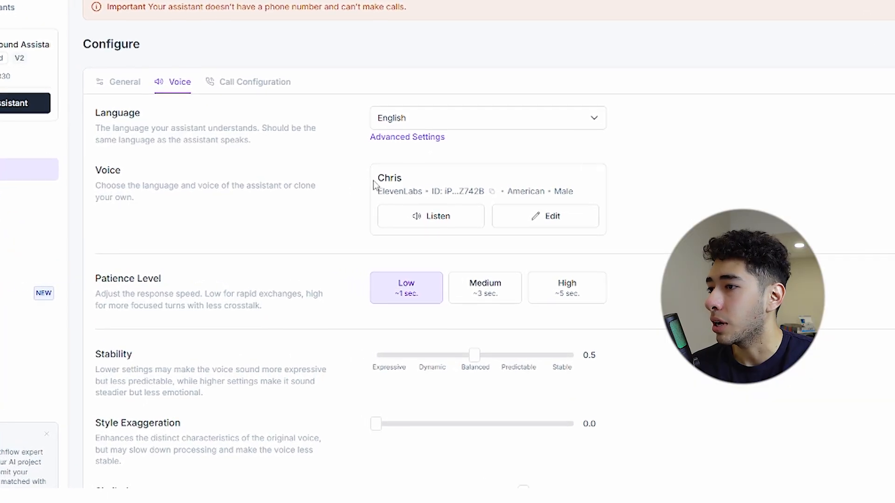
left_click(74, 164)
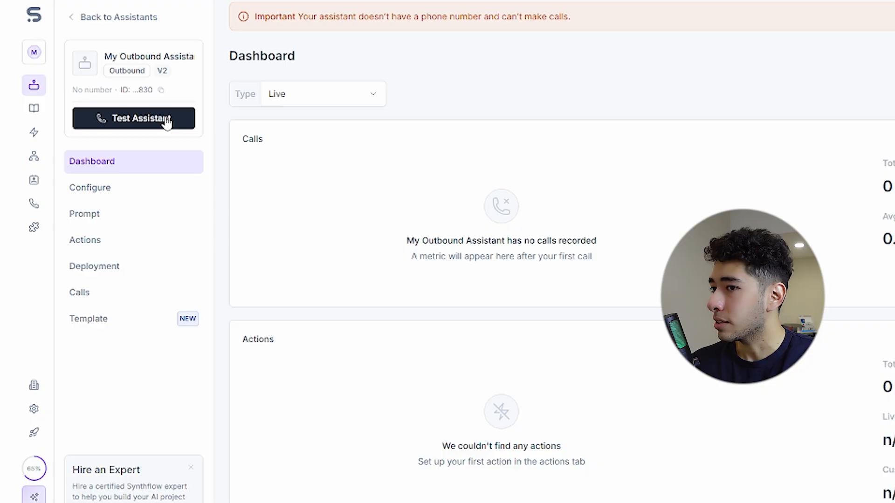
Open the test-call panel and browse phone numbers available to buy for calling
left_click(134, 118)
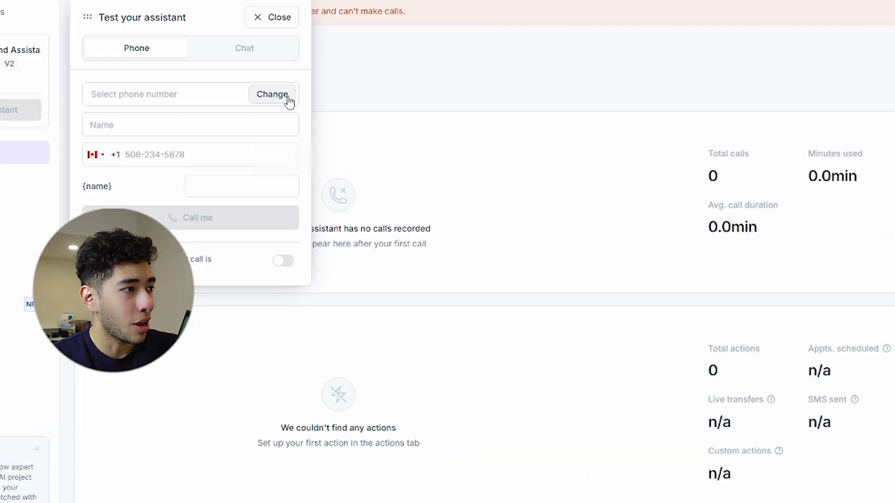
left_click(272, 95)
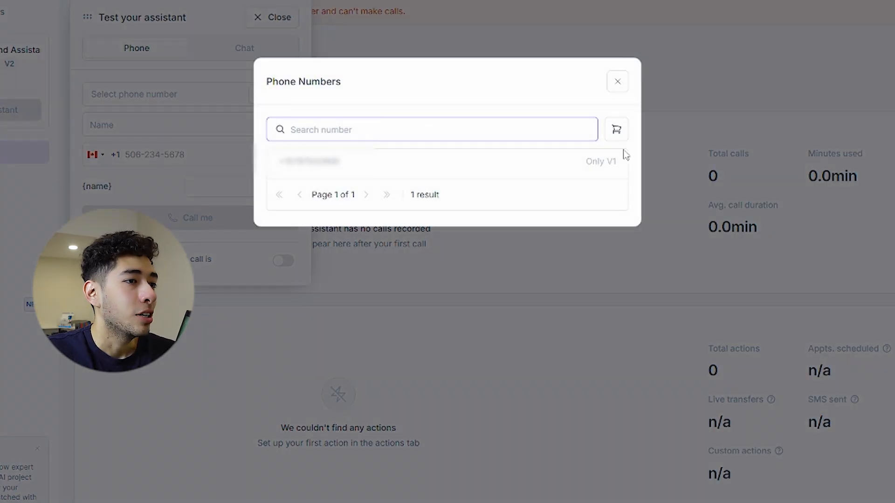
left_click(617, 81)
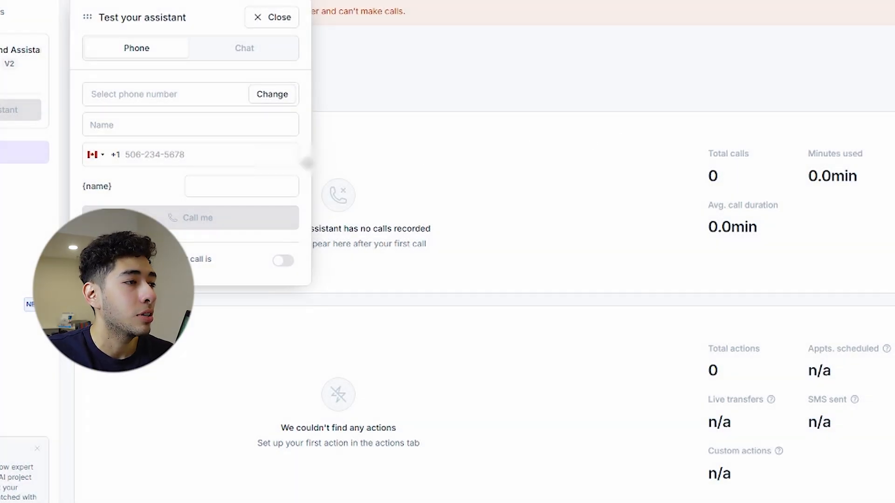
left_click(272, 94)
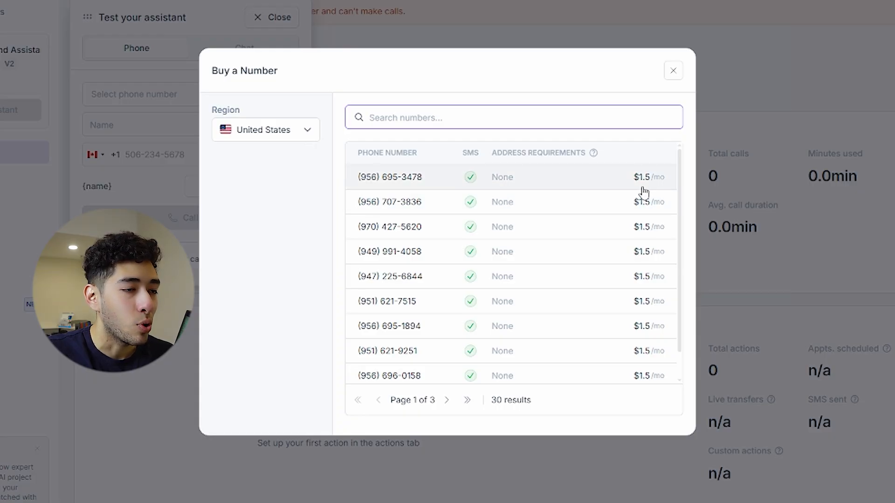
mouse_move(638, 193)
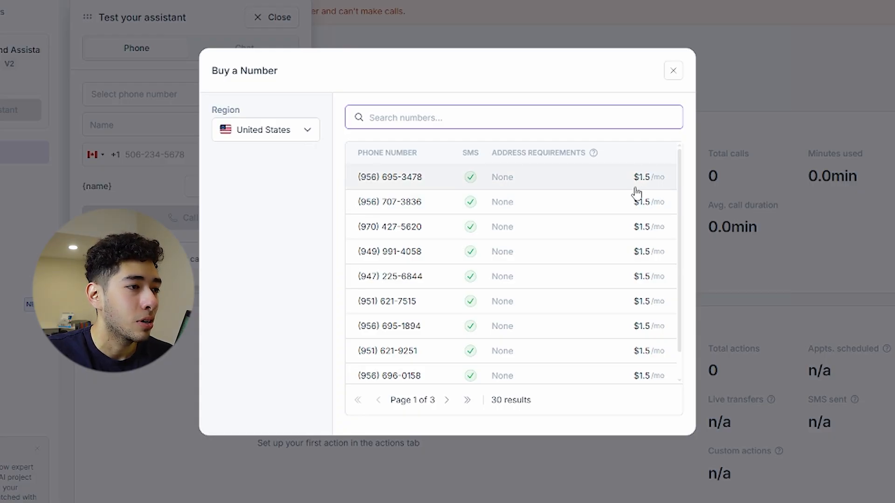
mouse_move(643, 193)
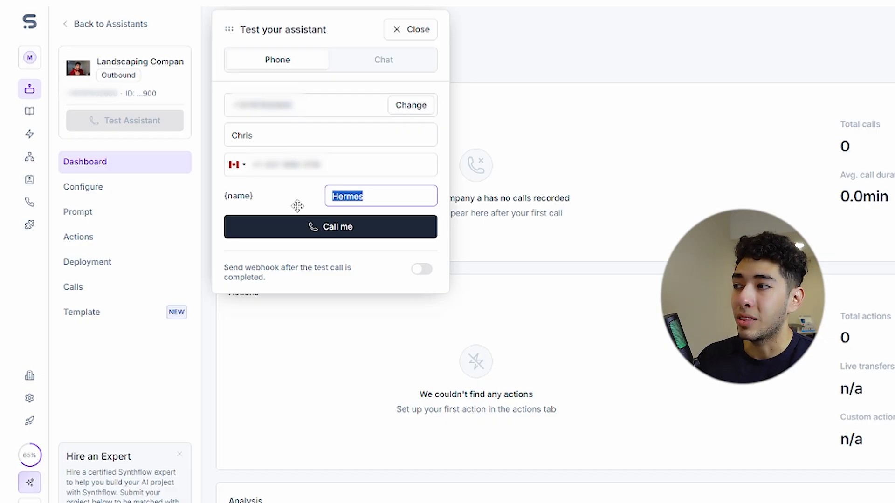
Start the Synthflow test call and answer it on speakerphone to hear the Hermes AI Agent greeting
left_click(330, 227)
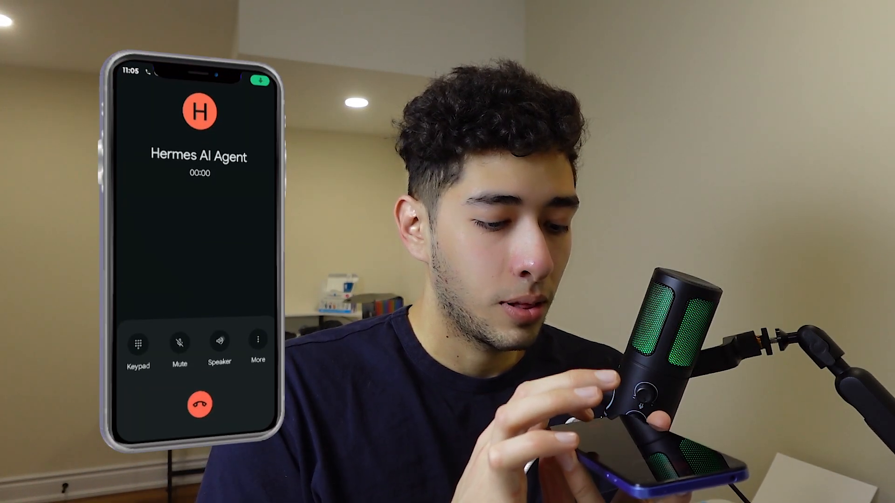
left_click(219, 341)
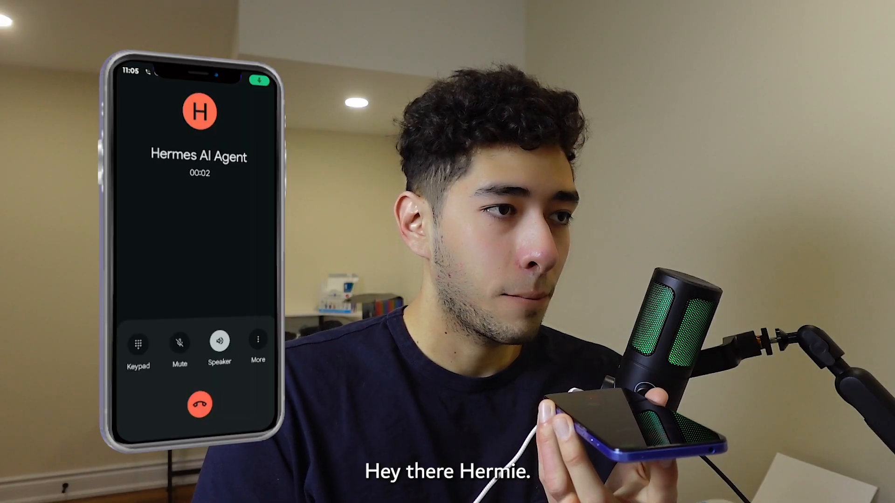